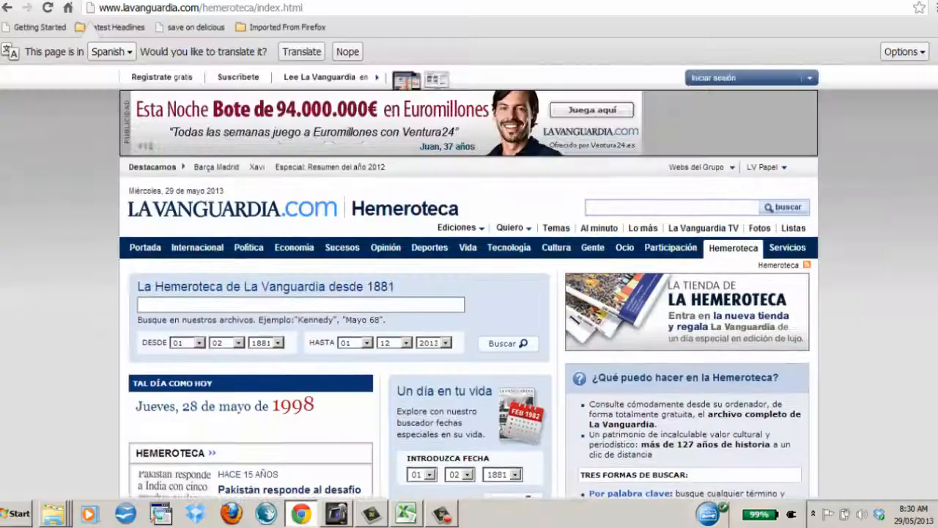
Step: Choose June 2009 as month and year in the single-day edition finder
scroll("down", 3)
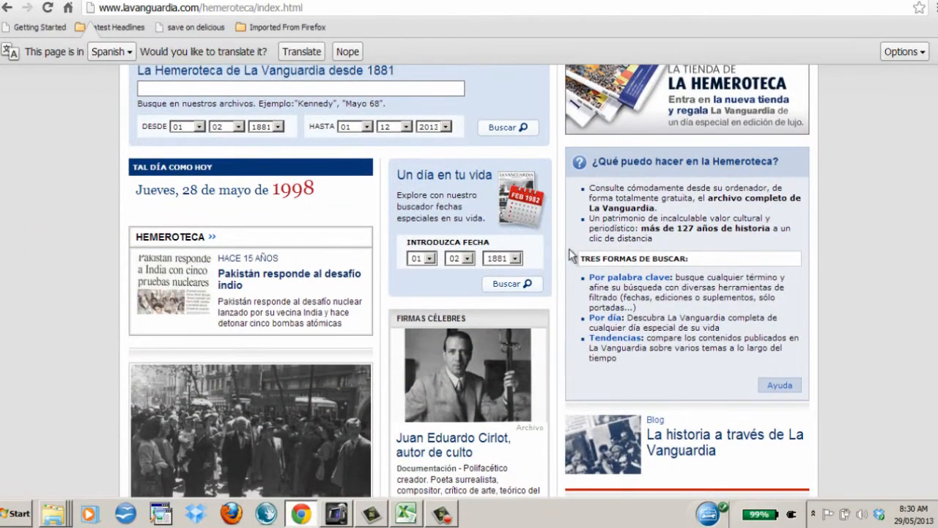
left_click(459, 258)
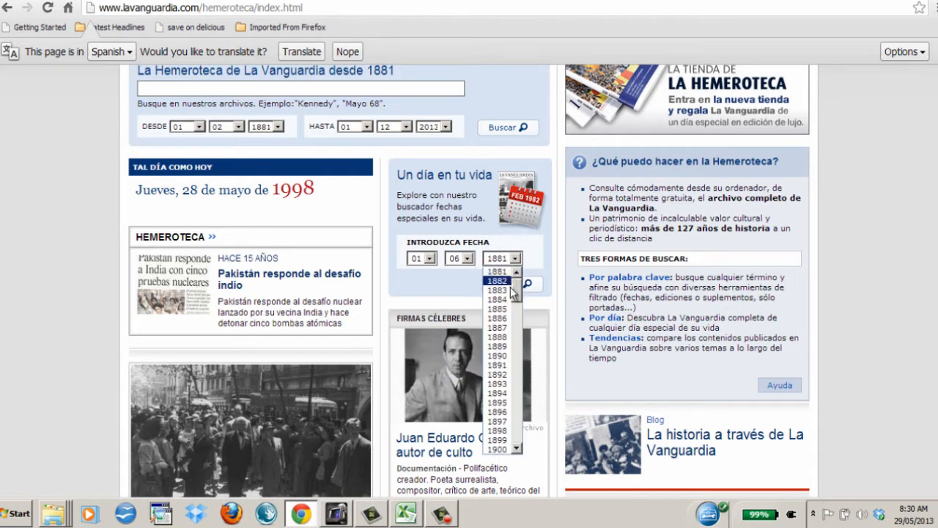
scroll("down", 3)
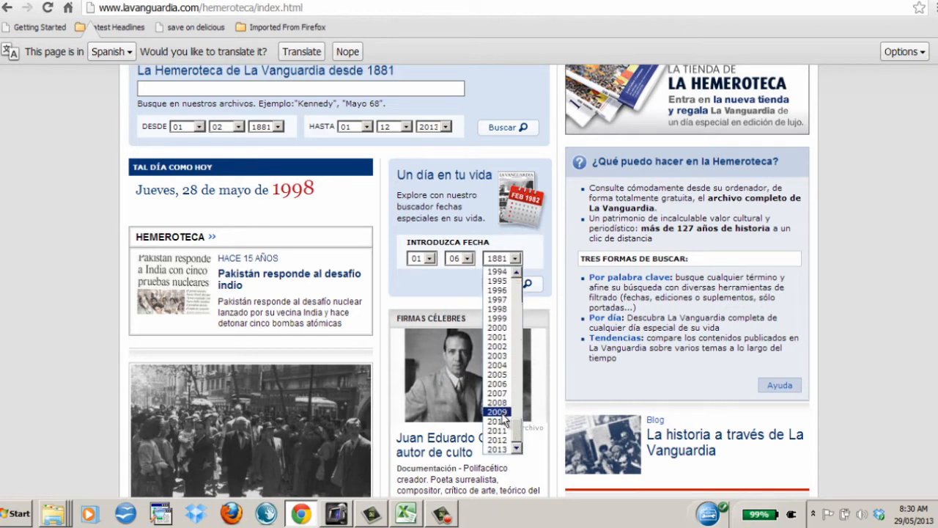
left_click(497, 410)
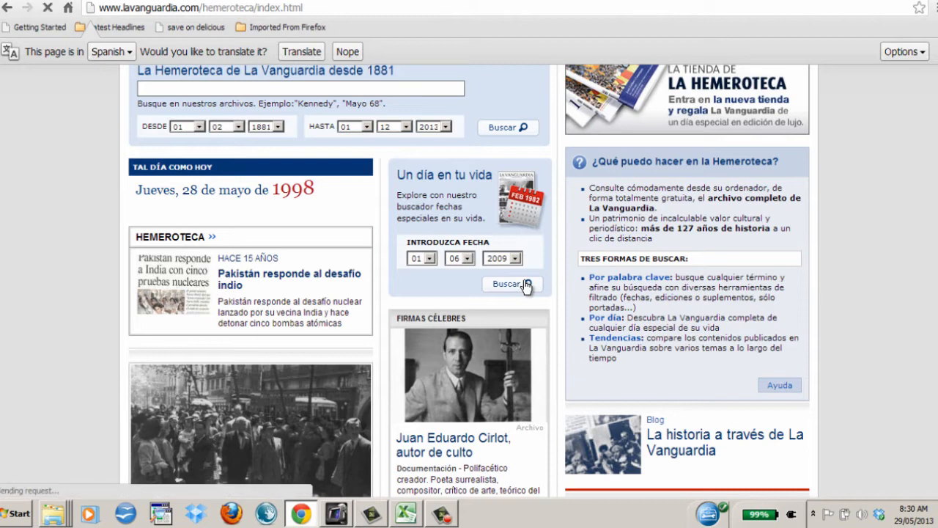
Step: Search the 1 June 2009 edition and open its Página 1 in a new tab
left_click(508, 285)
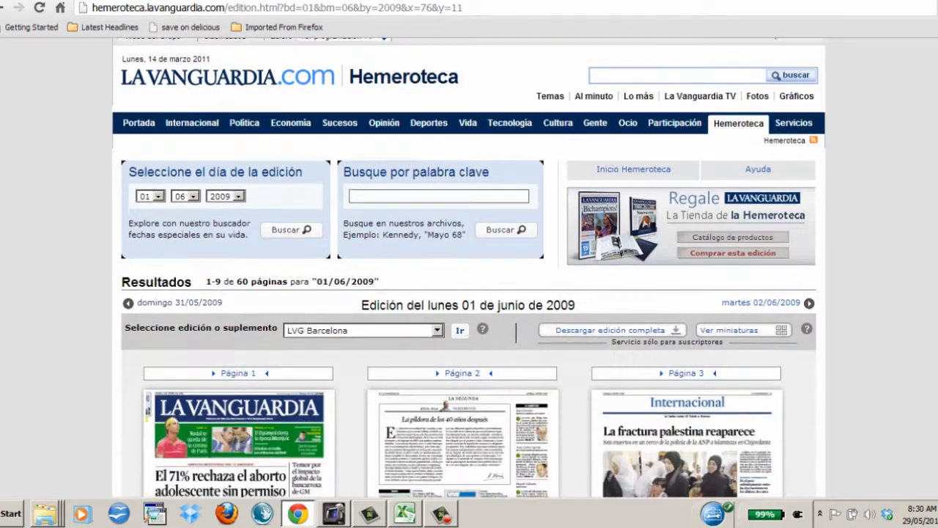
scroll("down", 3)
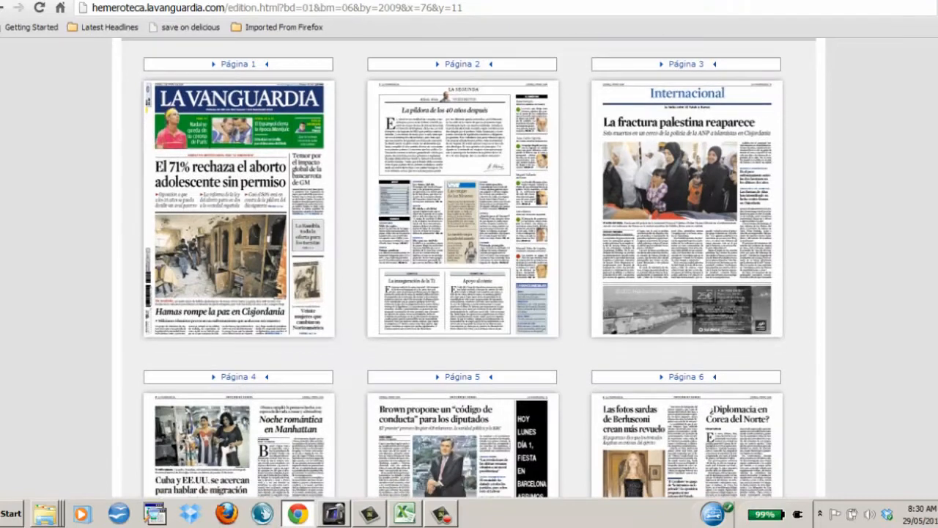
mouse_move(276, 187)
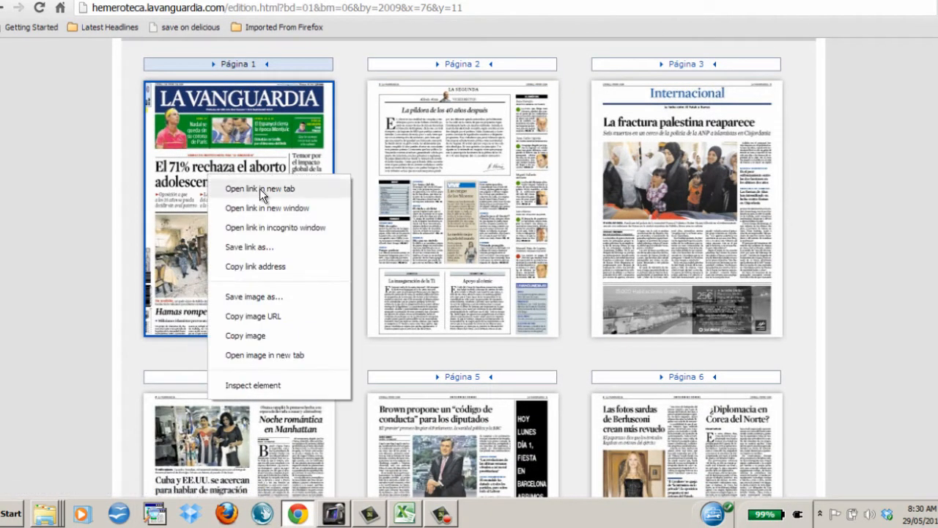
left_click(261, 188)
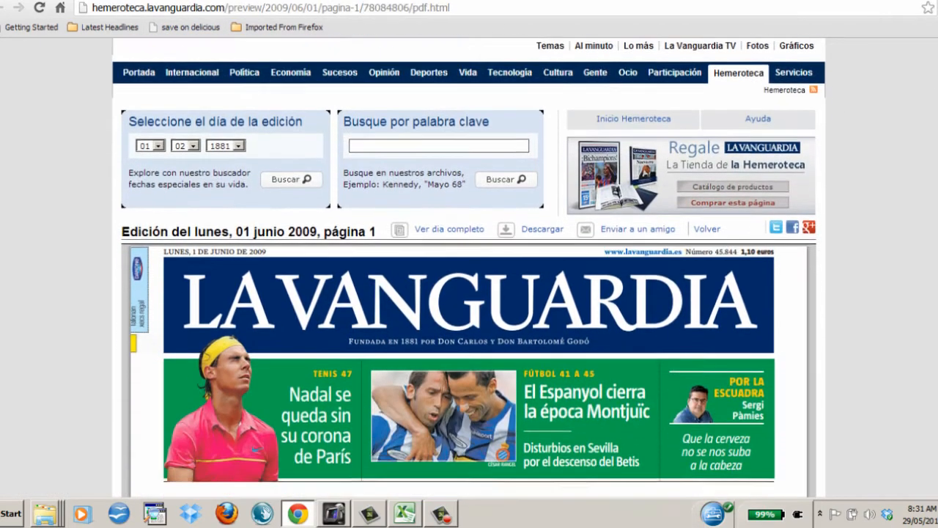
scroll("down", 3)
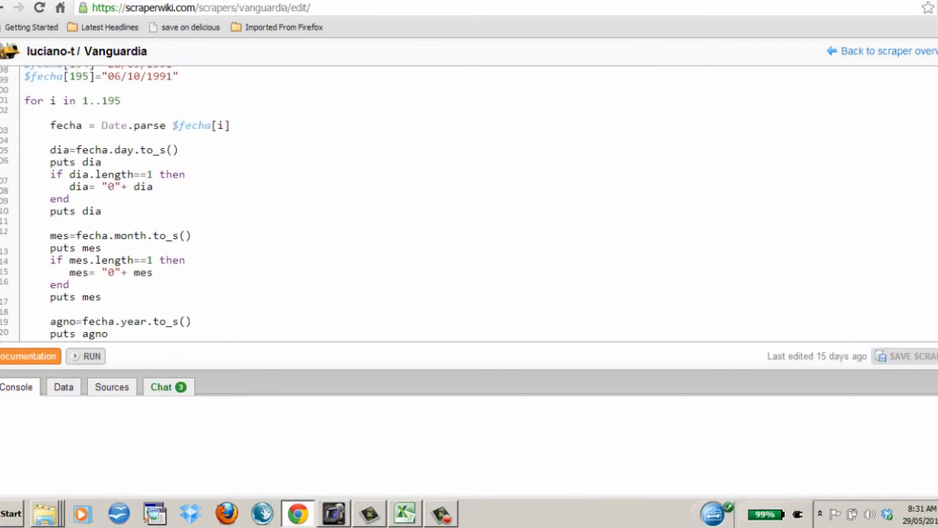
Step: Highlight the dia and agno variables in the URL line and run the scraper
scroll("down", 3)
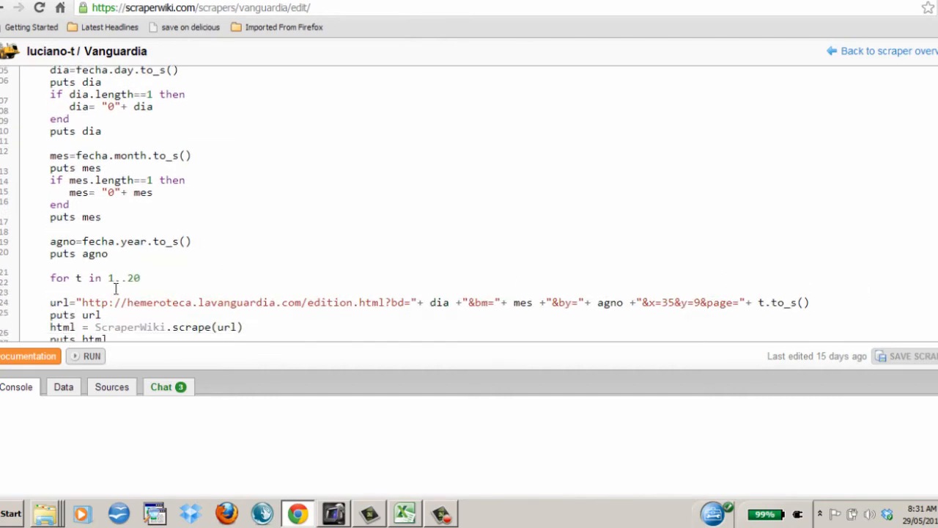
double_click(440, 302)
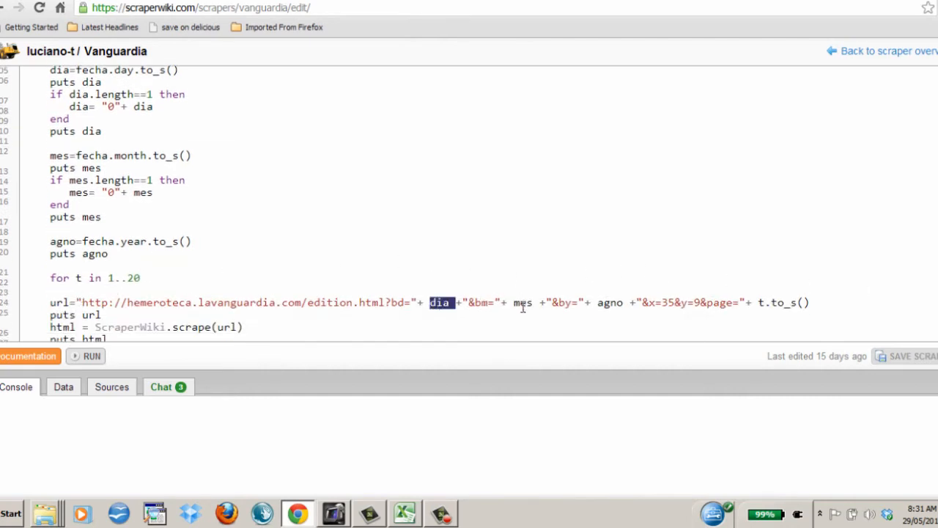
double_click(610, 302)
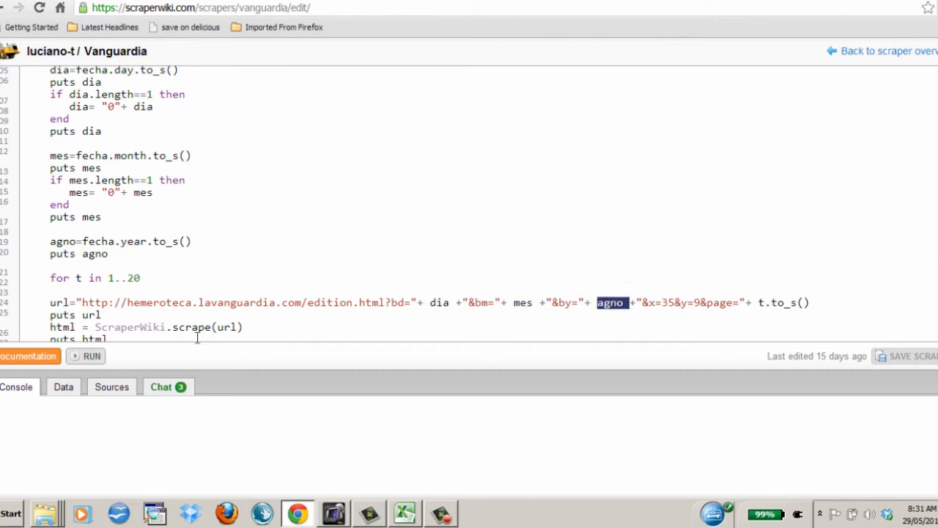
left_click(91, 357)
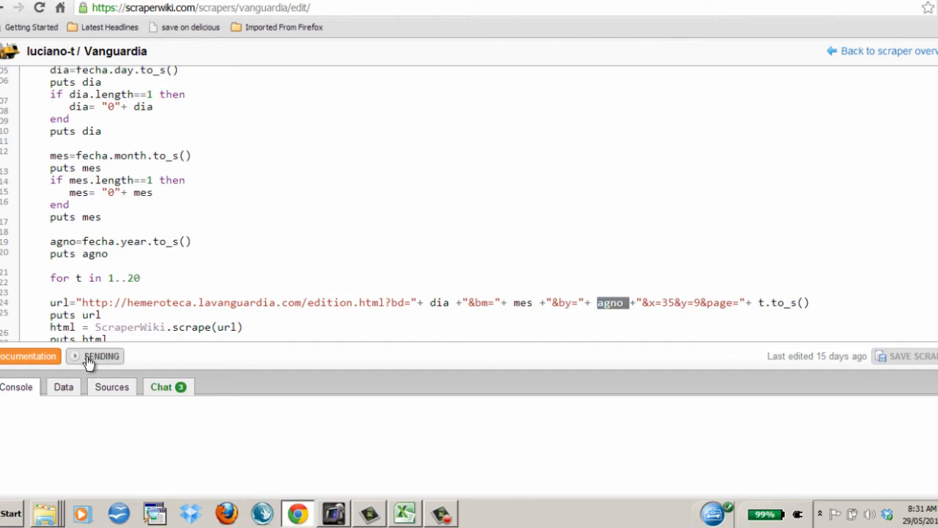
left_click(101, 356)
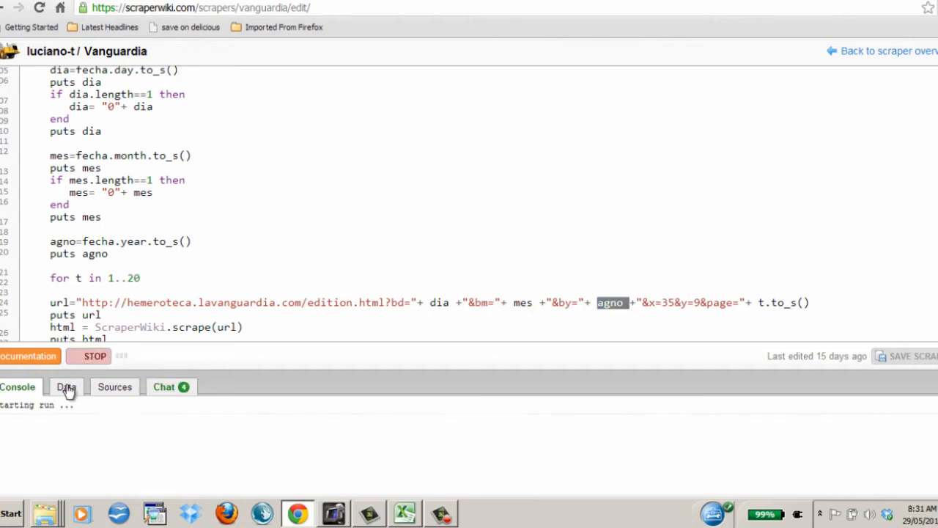
Step: Return to the scraper overview and launch 'Explore with API' on its datastore
left_click(880, 50)
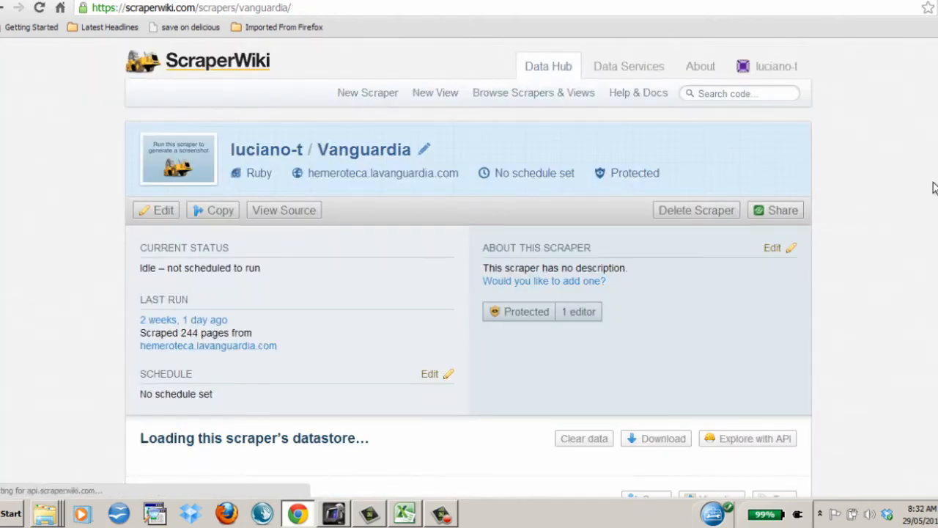
scroll("down", 3)
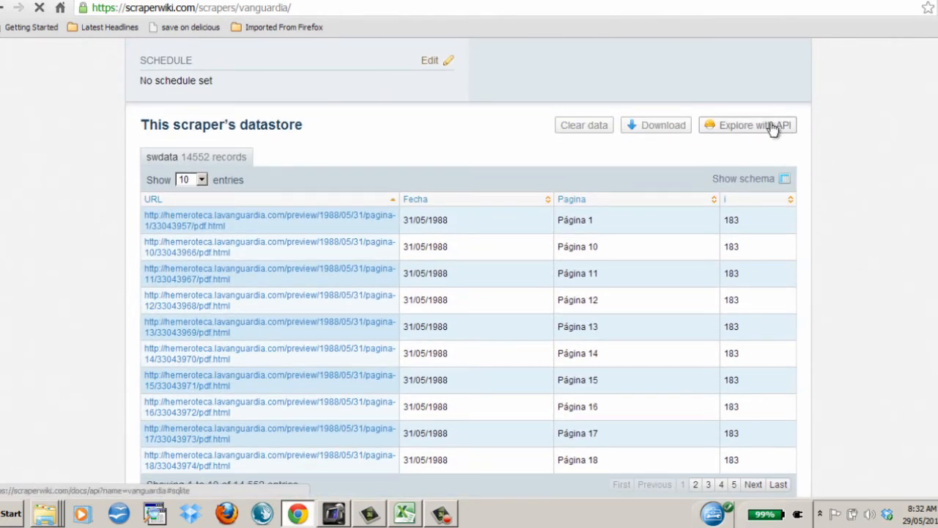
left_click(748, 125)
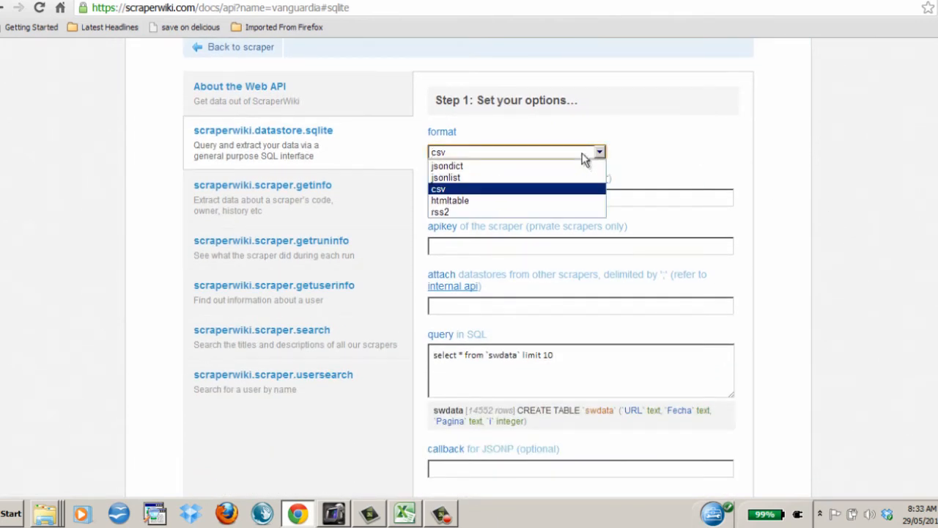
Step: Query swdata as an htmltable with limit 1000000 and load the resulting URI
left_click(448, 200)
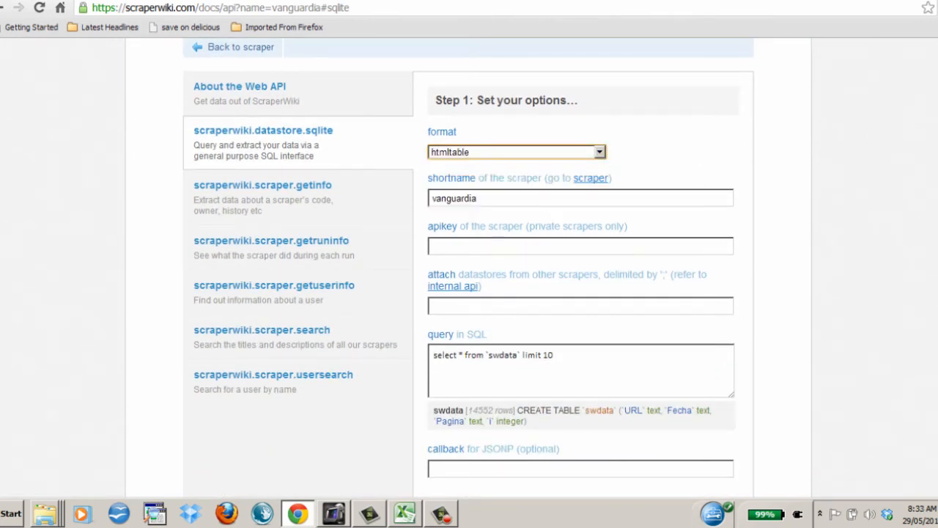
scroll("down", 3)
type("00000")
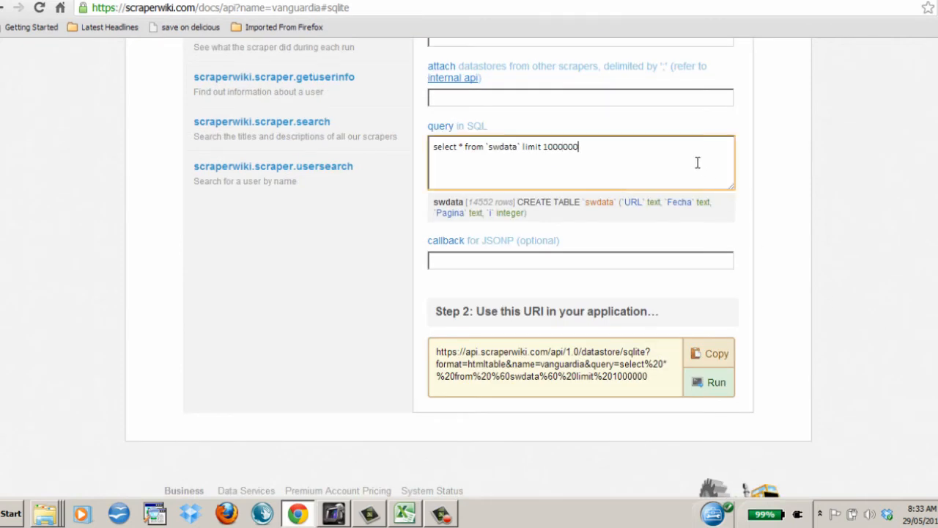
left_click(708, 381)
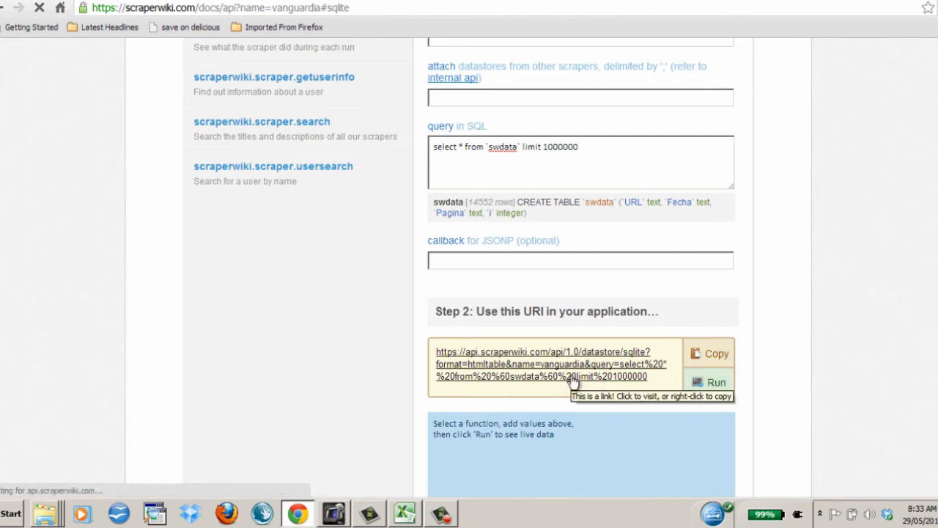
left_click(543, 364)
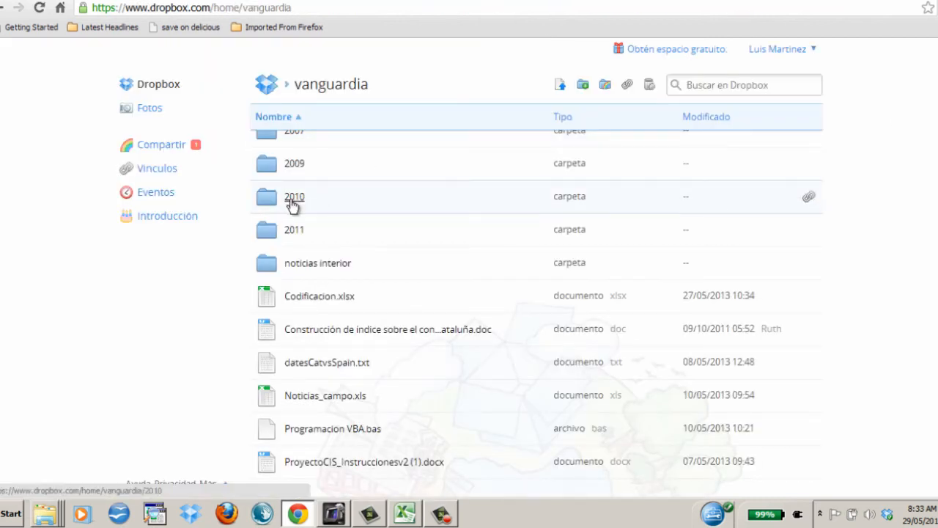
Step: Bring up the Dropbox 2010 front-page folder and the Excel coding spreadsheet
double_click(293, 196)
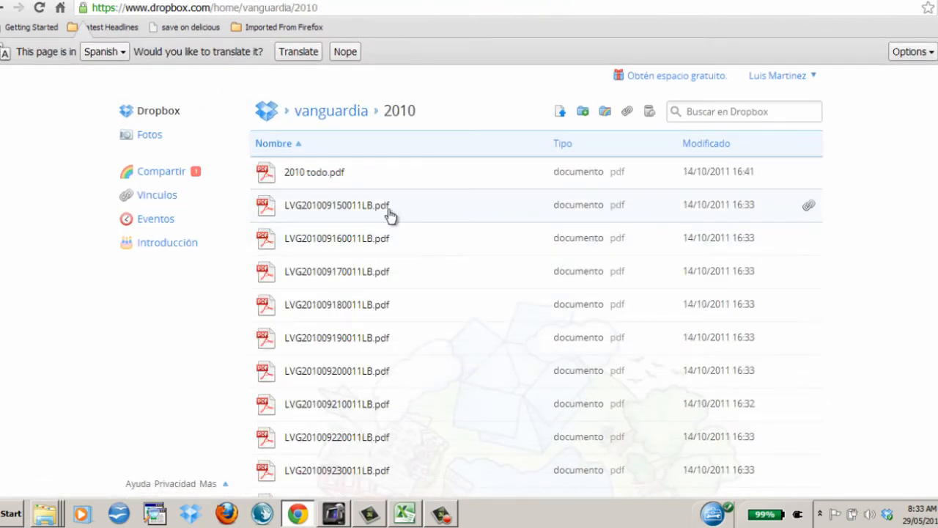
left_click(404, 513)
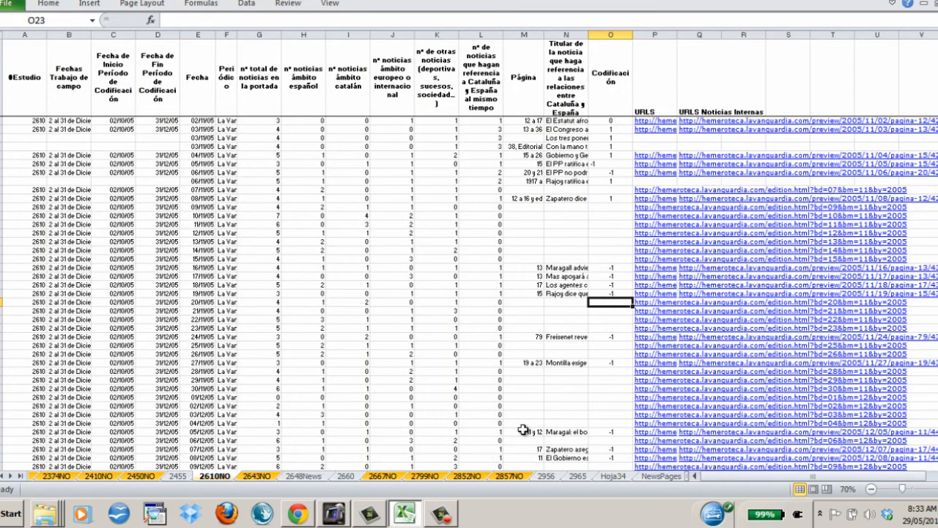